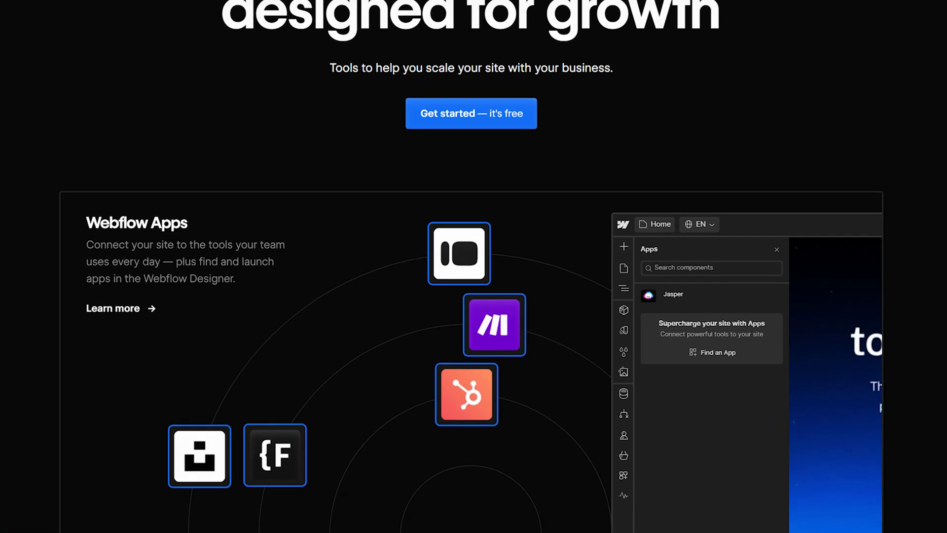
scroll("down", 3)
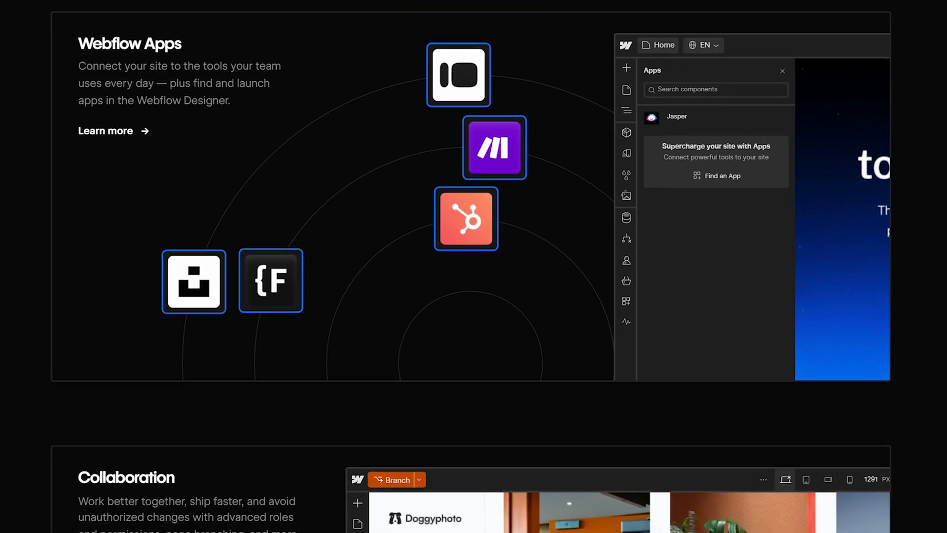
scroll("down", 3)
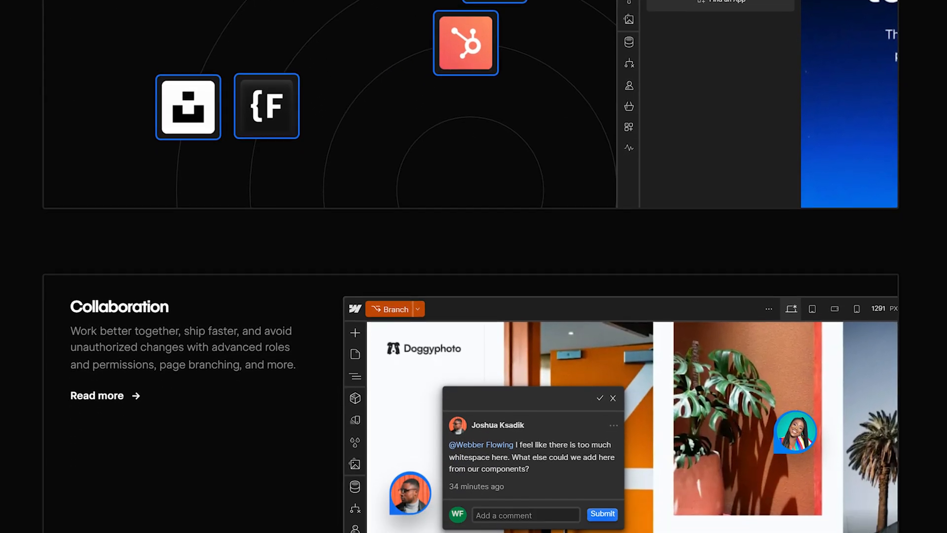
scroll("down", 3)
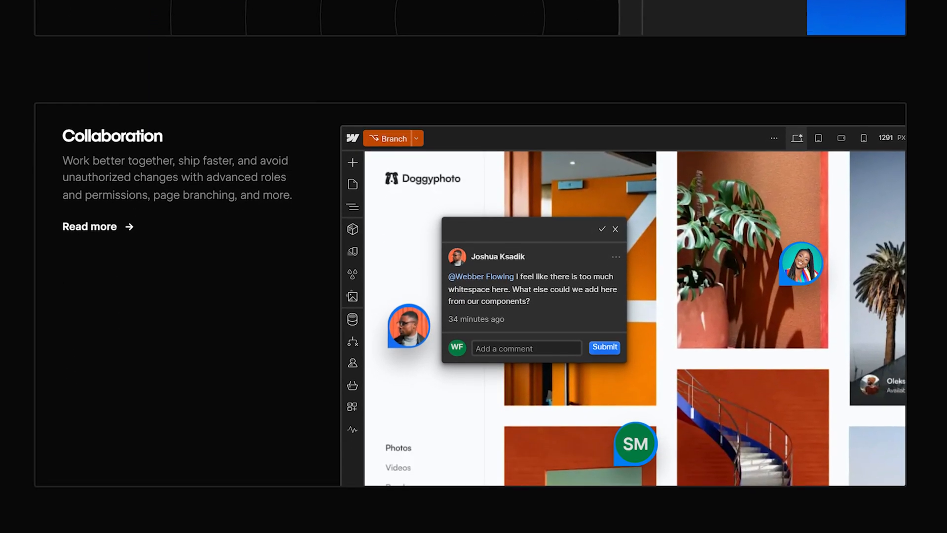
scroll("down", 3)
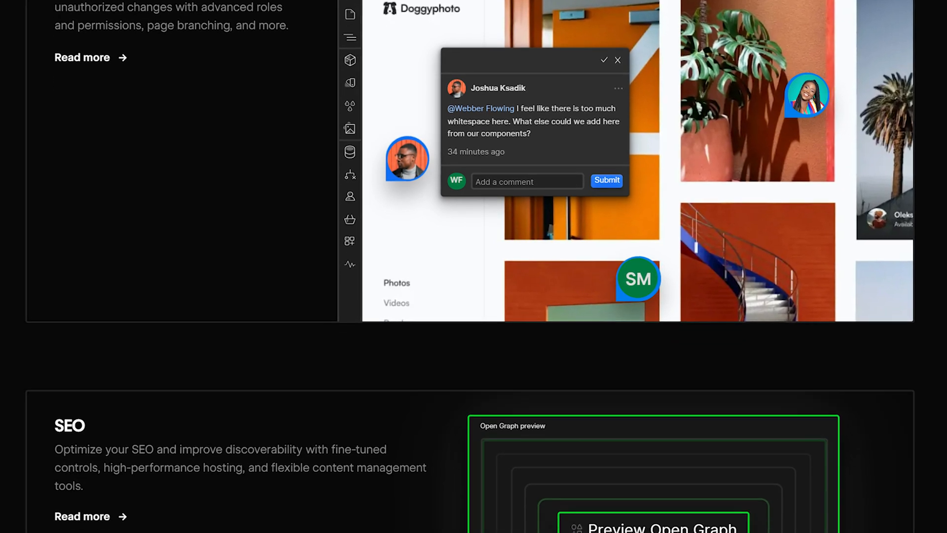
scroll("down", 3)
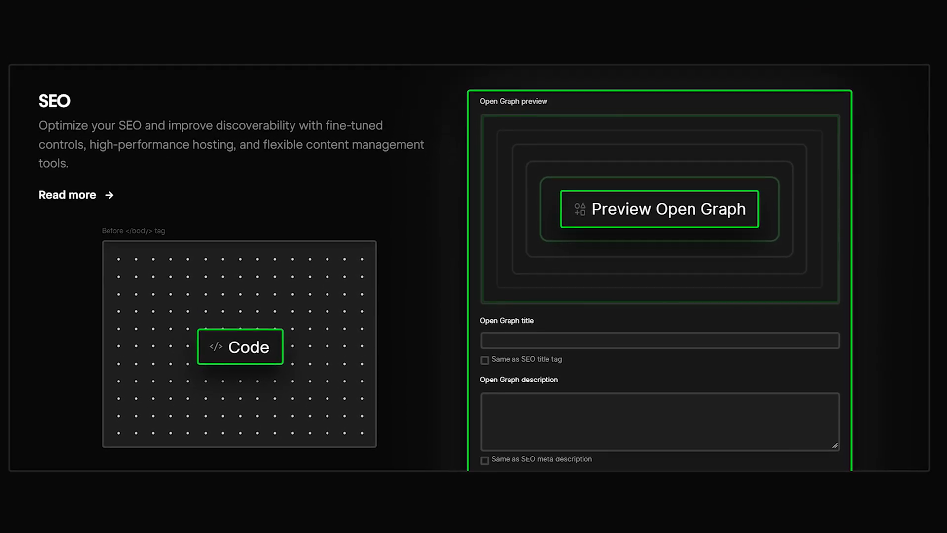
scroll("down", 3)
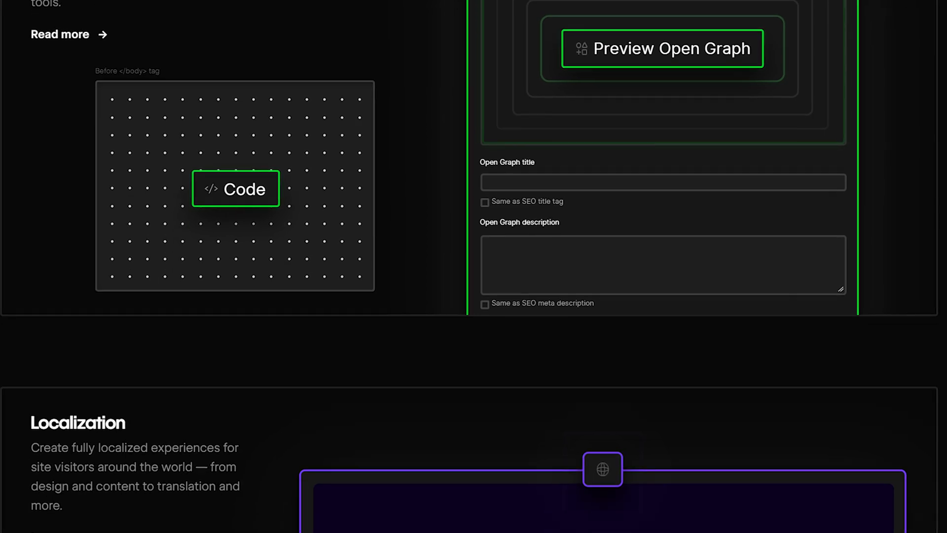